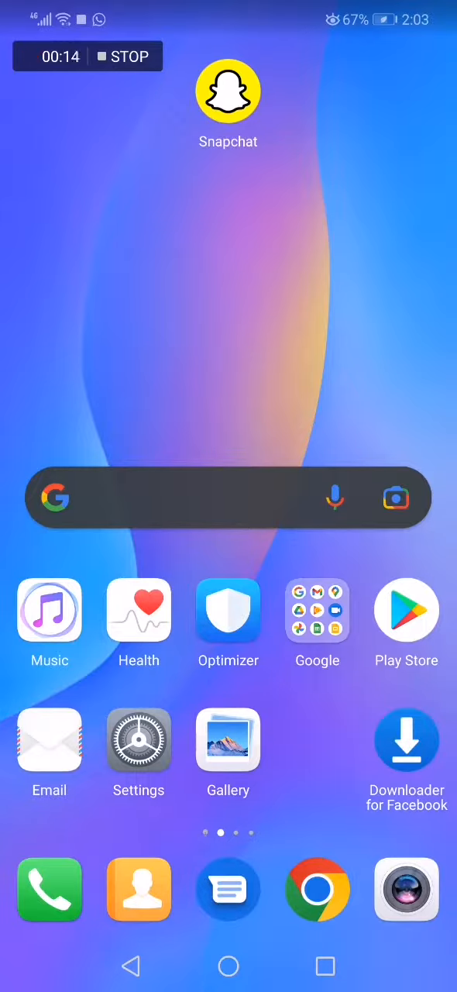
Launch Snapchat from the home screen and go to your own profile page.
left_click(227, 89)
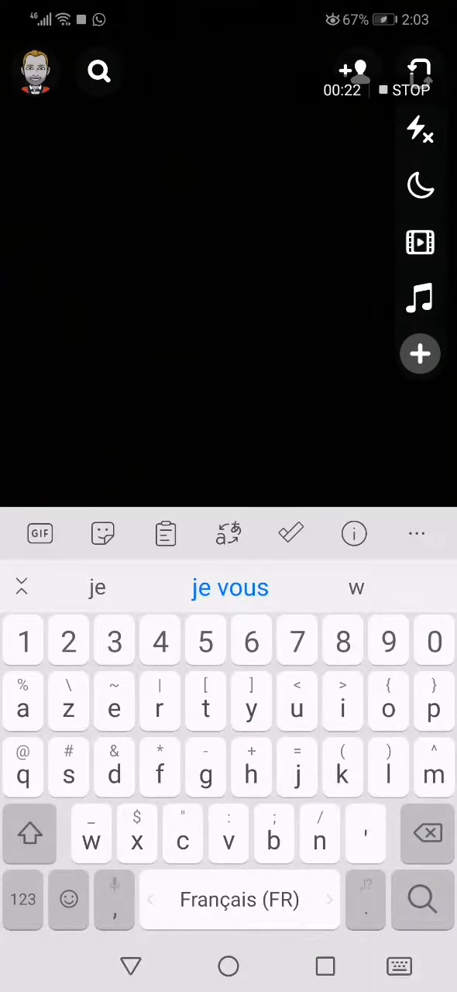
left_click(35, 72)
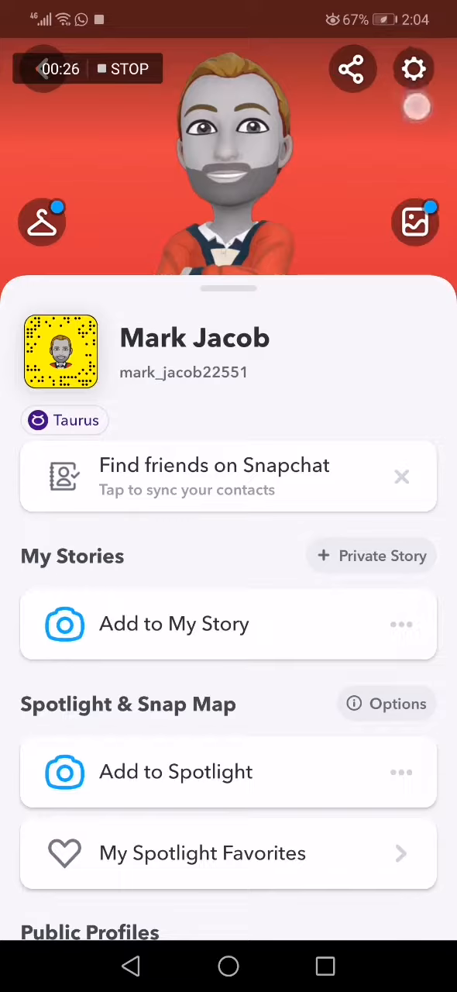
Enter account Settings and scroll down to the Who Can section with Memories.
left_click(412, 69)
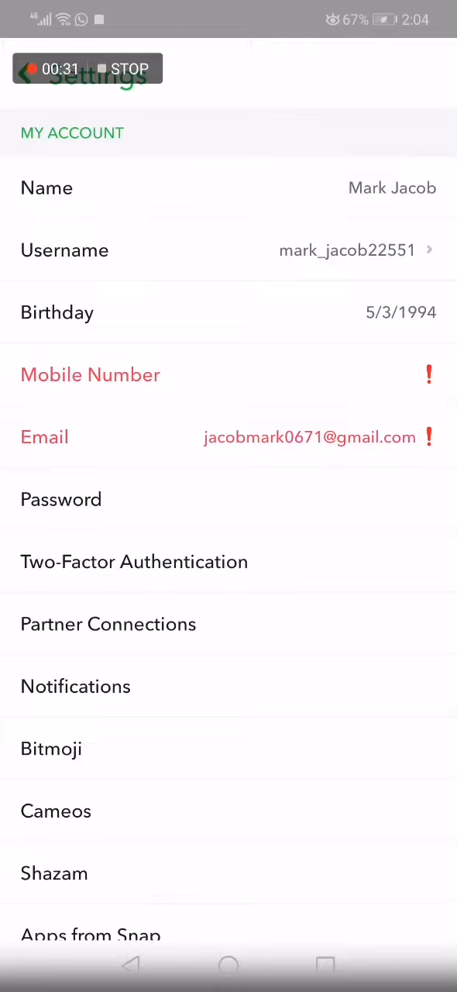
scroll("down", 3)
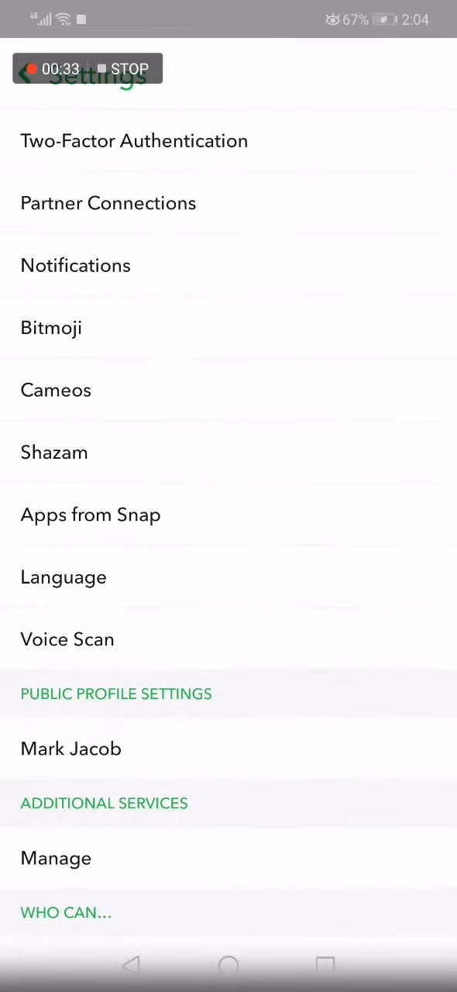
scroll("down", 3)
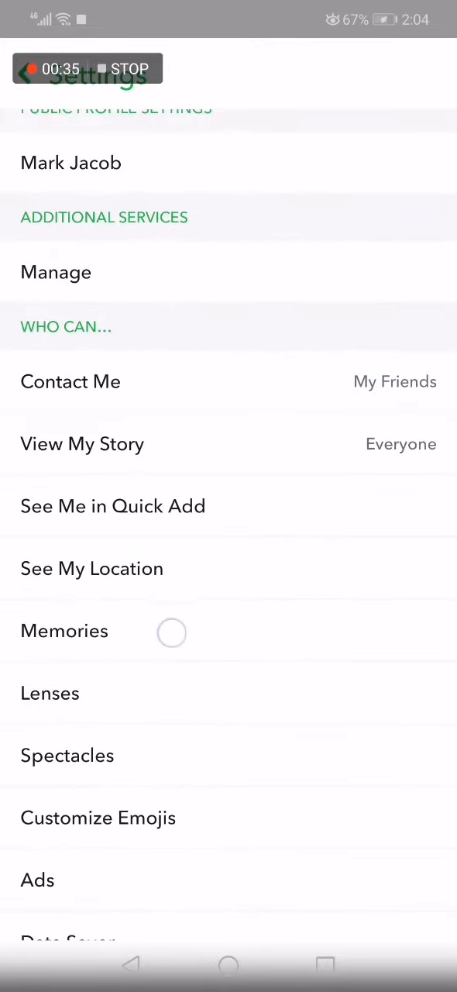
In Memories settings, switch off Smart Backup.
left_click(65, 631)
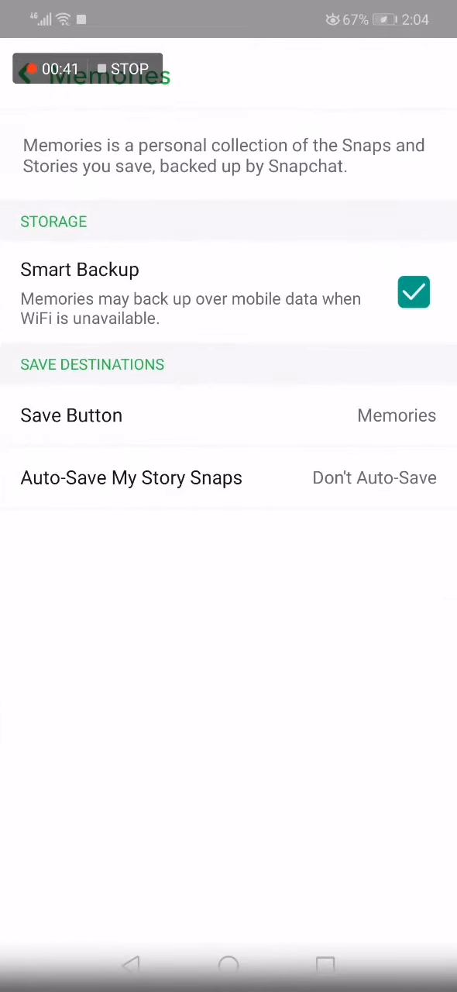
left_click(413, 291)
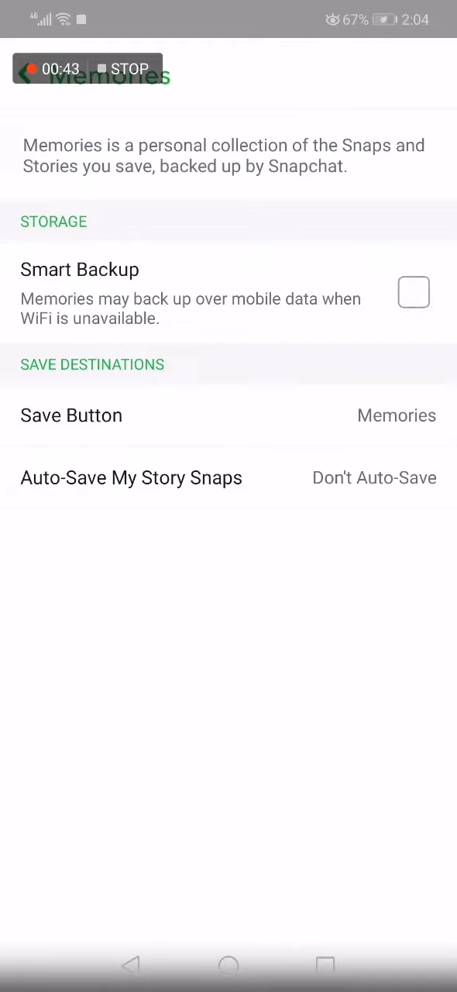